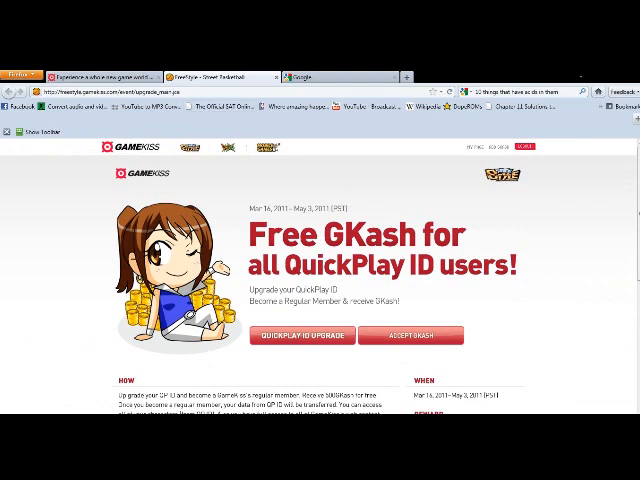
- Scroll through the QuickPlay upgrade promotion and go to the Add GKash page
{"action": "scroll", "scroll_direction": "down", "scroll_amount": 3}
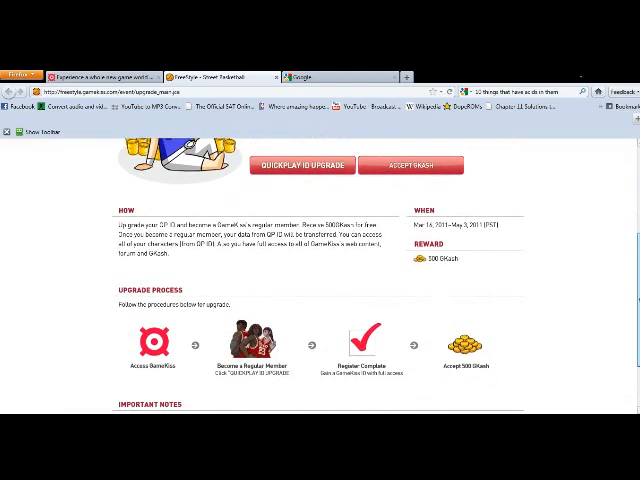
{"action": "scroll", "scroll_direction": "down", "scroll_amount": 3}
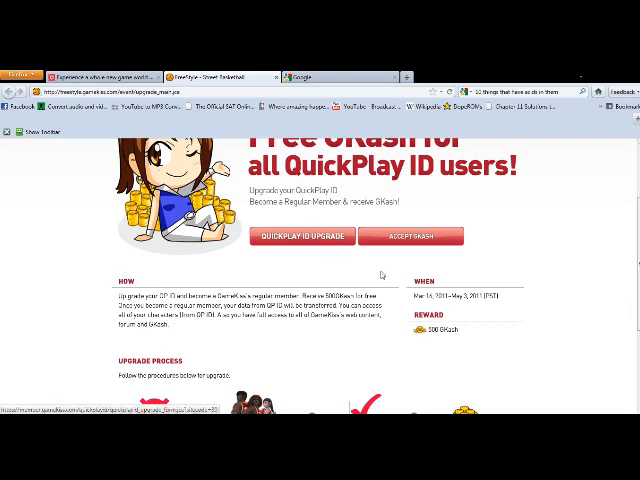
{"action": "mouse_move", "coordinate": [426, 366]}
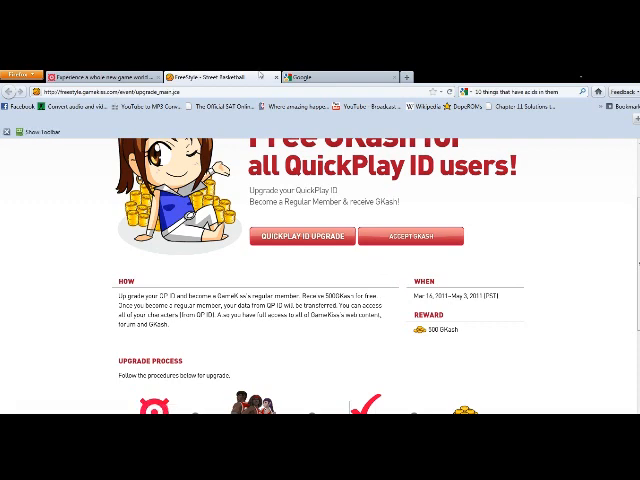
{"action": "left_click", "coordinate": [300, 76]}
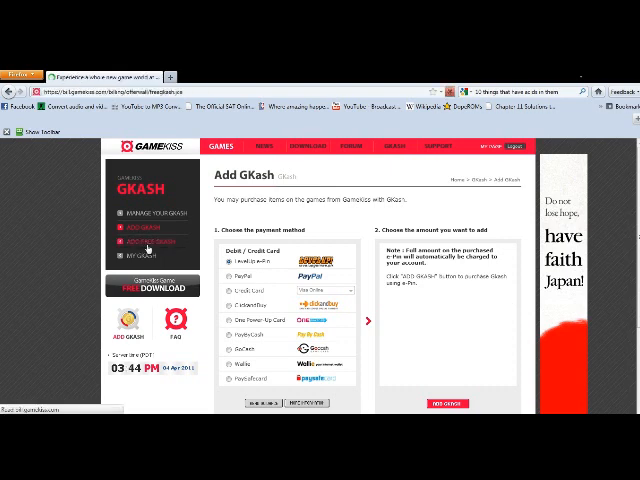
- Go to Add Free GKash and browse the 'Complete offers and earn GKash!' list
{"action": "left_click", "coordinate": [148, 240]}
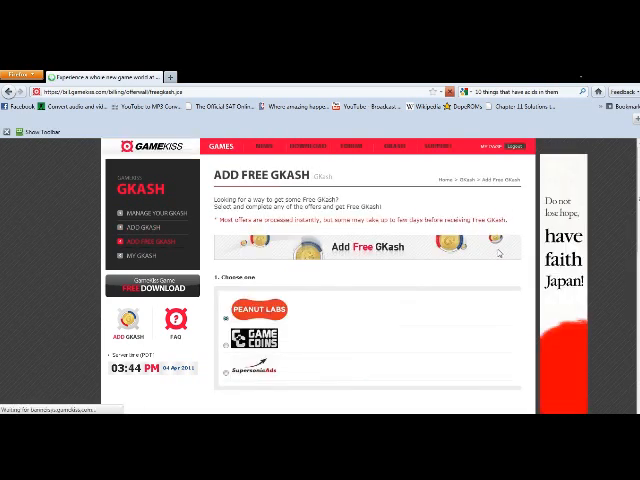
{"action": "scroll", "scroll_direction": "down", "scroll_amount": 3}
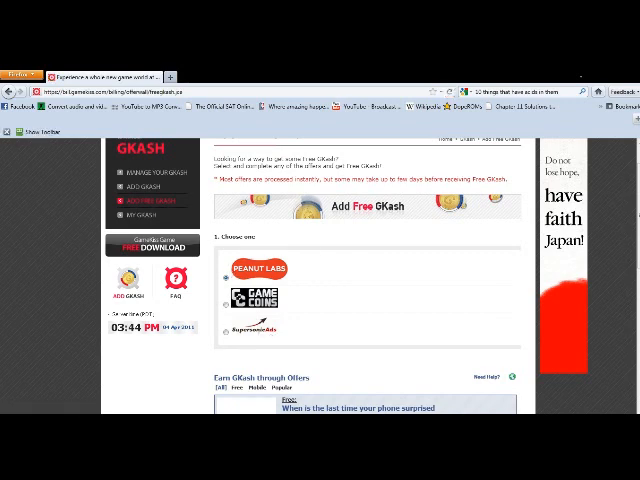
{"action": "scroll", "scroll_direction": "down", "scroll_amount": 3}
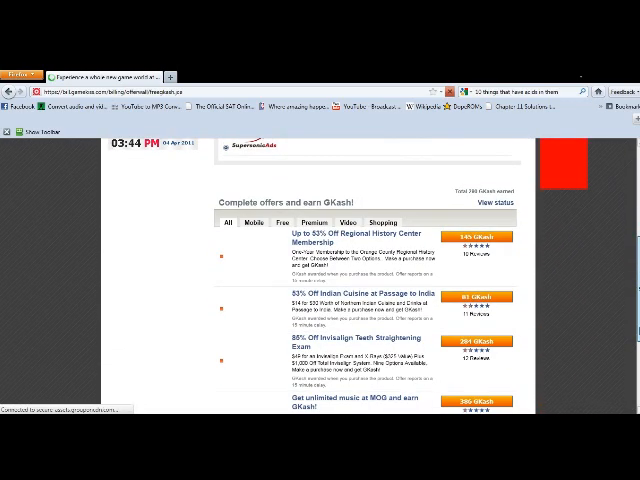
{"action": "left_click", "coordinate": [278, 222]}
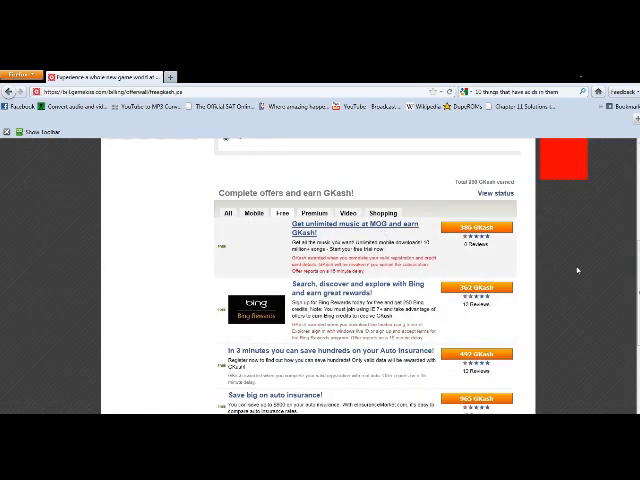
{"action": "scroll", "scroll_direction": "down", "scroll_amount": 3}
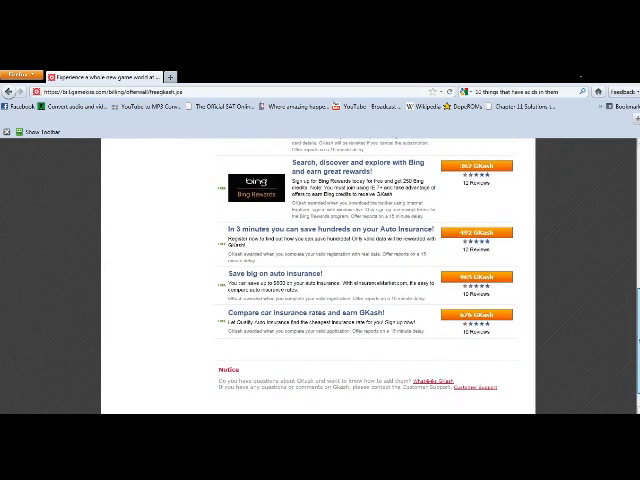
{"action": "scroll", "scroll_direction": "up", "scroll_amount": 3}
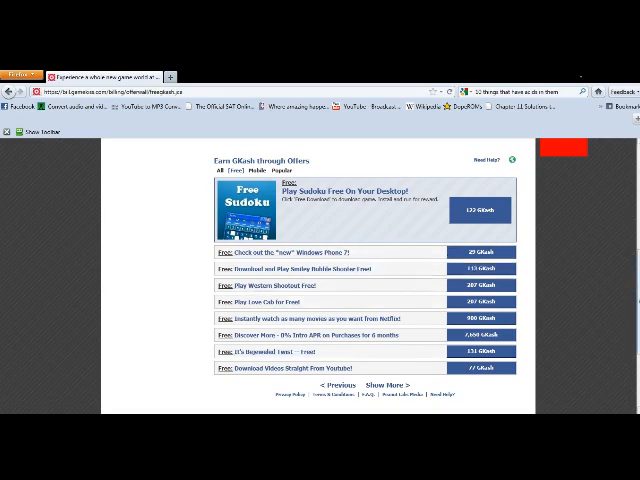
- Load the next page of offers in the Earn GKash through Others list with Show More
{"action": "scroll", "scroll_direction": "down", "scroll_amount": 3}
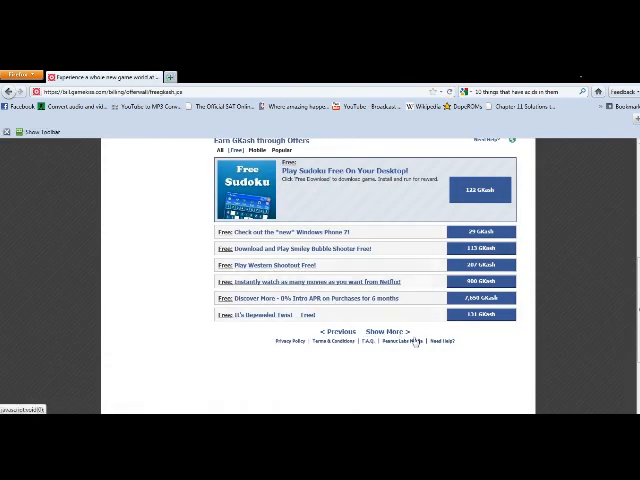
{"action": "left_click", "coordinate": [388, 332]}
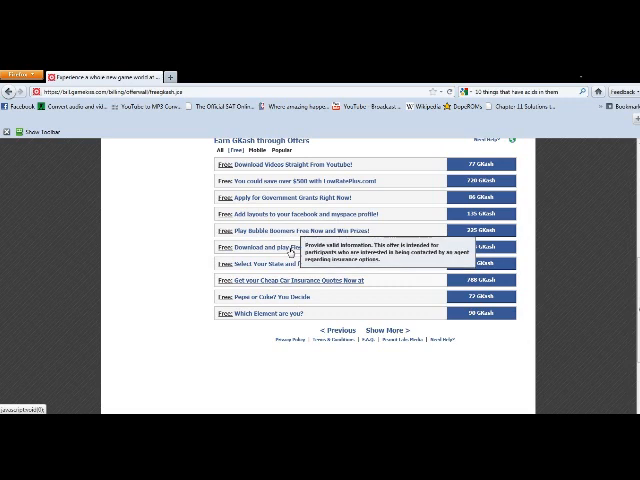
{"action": "mouse_move", "coordinate": [304, 208]}
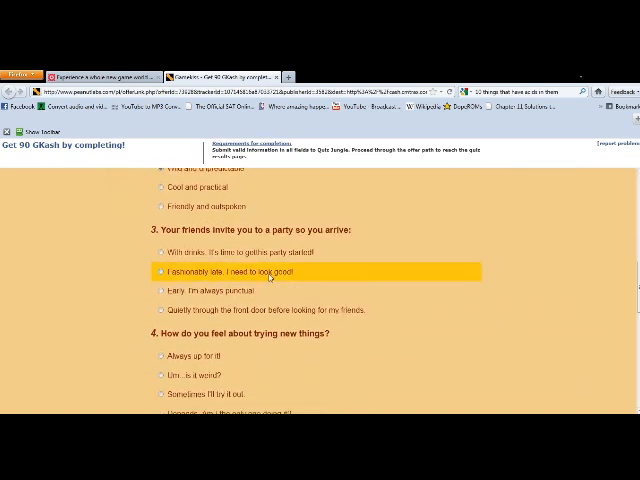
- Answer the party question with always punctual and the following personality and annoyance questions
{"action": "left_click", "coordinate": [160, 290]}
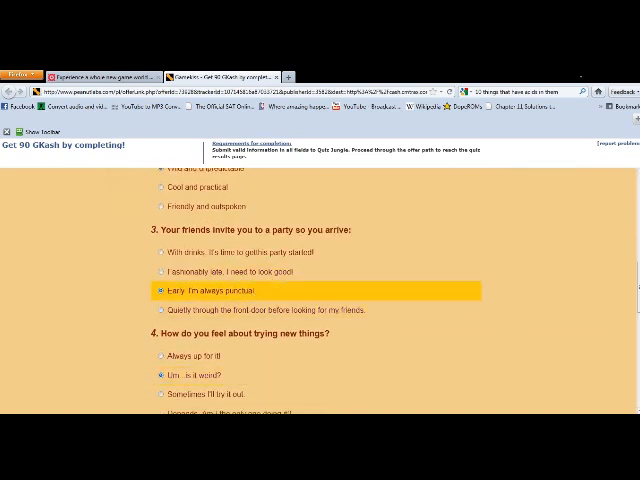
{"action": "scroll", "scroll_direction": "down", "scroll_amount": 3}
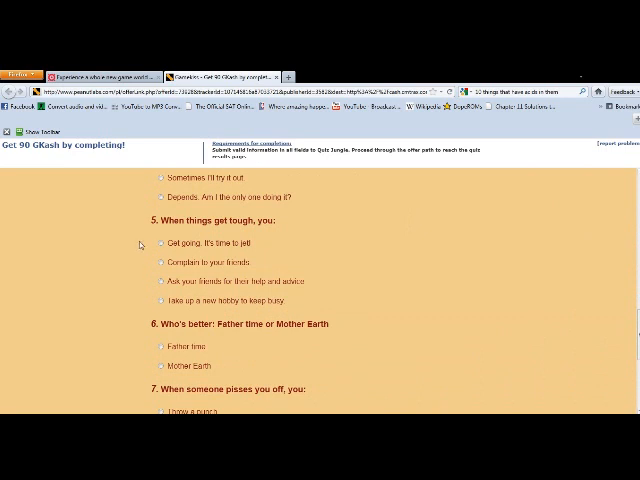
{"action": "left_click", "coordinate": [158, 364]}
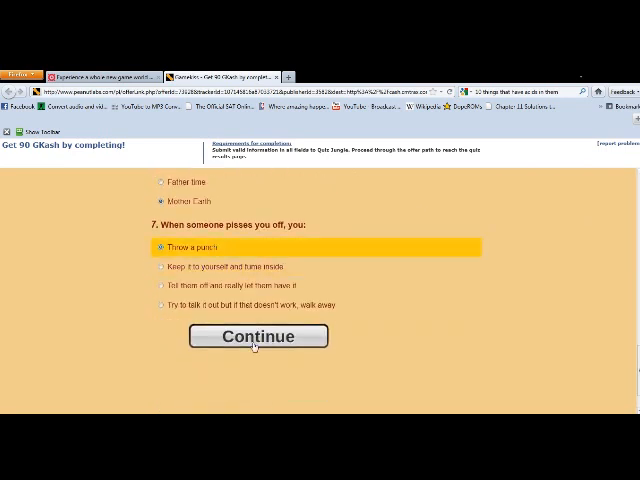
{"action": "left_click", "coordinate": [256, 336]}
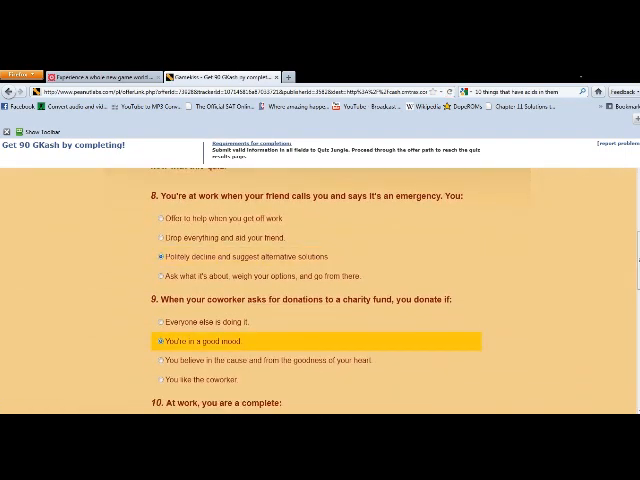
- Answer question 12, the ideal-vacation question, with Calm and relaxing
{"action": "scroll", "scroll_direction": "down", "scroll_amount": 3}
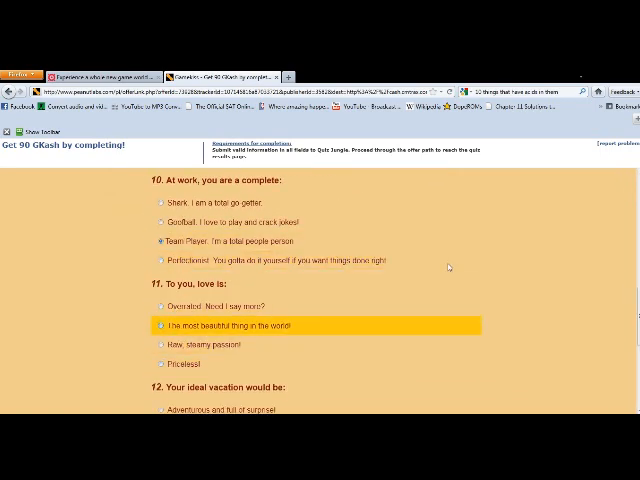
{"action": "scroll", "scroll_direction": "down", "scroll_amount": 3}
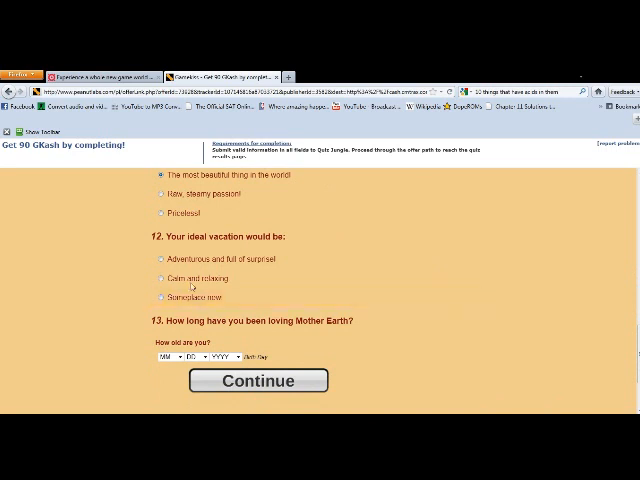
{"action": "left_click", "coordinate": [158, 278]}
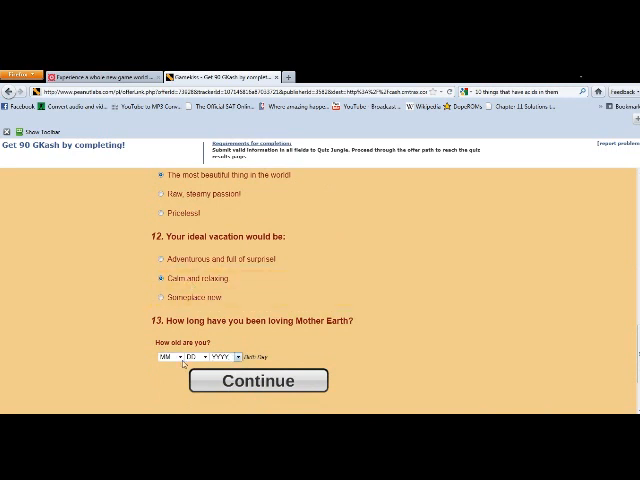
{"action": "left_click", "coordinate": [160, 278]}
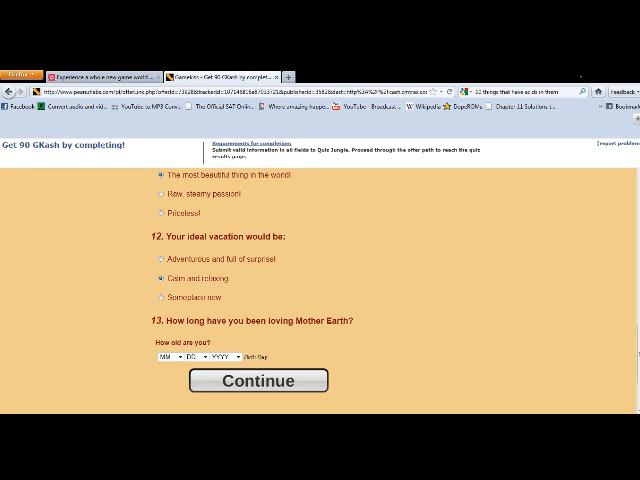
{"action": "mouse_move", "coordinate": [38, 136]}
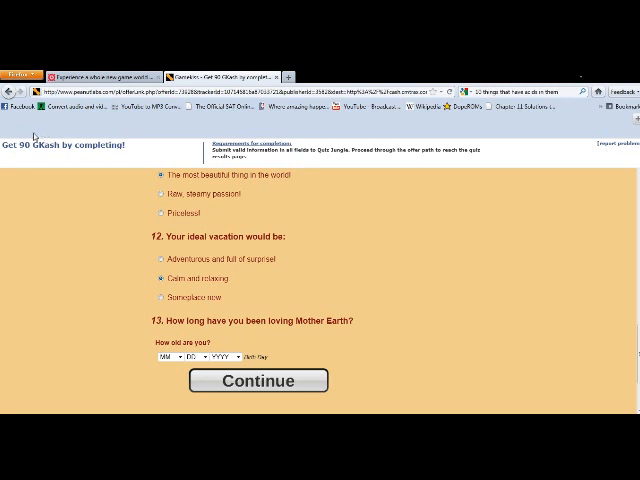
{"action": "mouse_move", "coordinate": [252, 132]}
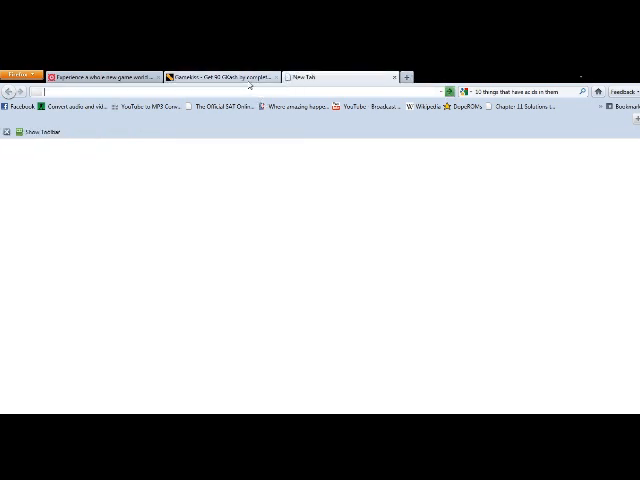
- Search Google for 'i like bu' / 'robofor' in the new tab before returning to the quiz
{"action": "left_click", "coordinate": [220, 76]}
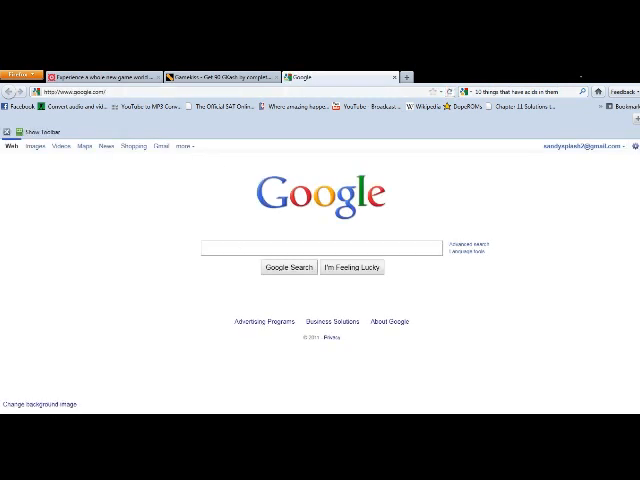
{"action": "type", "text": "i like bu"}
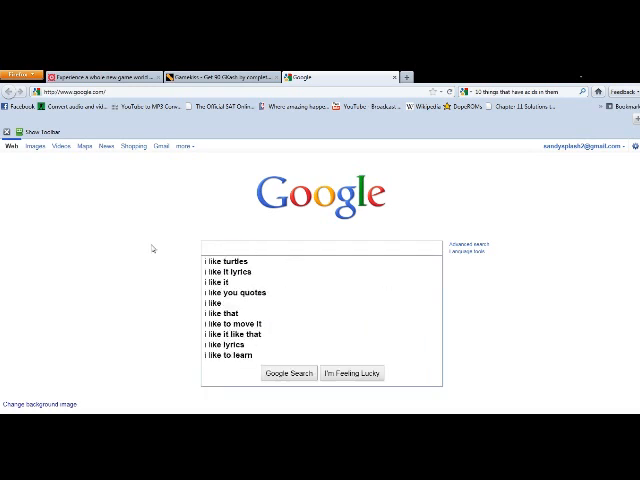
{"action": "type", "text": "robofor"}
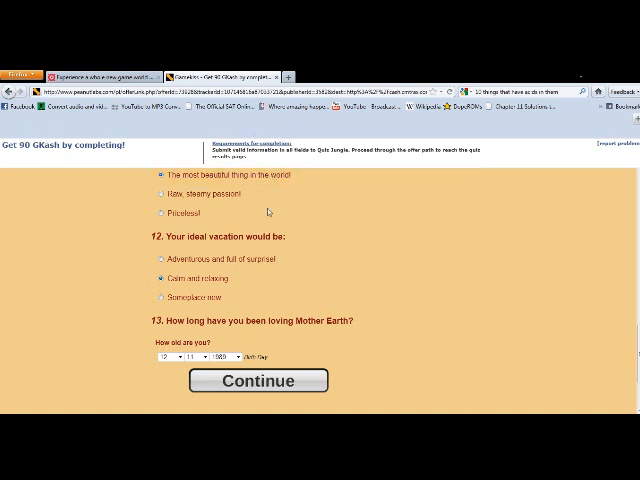
- Continue past the quiz, fill the membership form with name Alex and submit Score My Quiz
{"action": "left_click", "coordinate": [256, 380]}
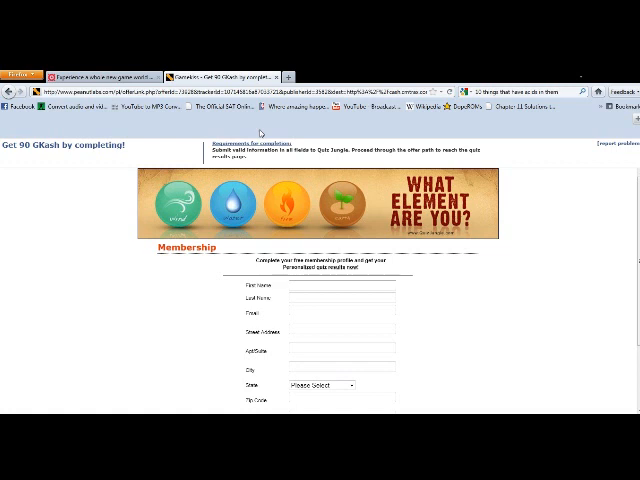
{"action": "type", "text": "Alex"}
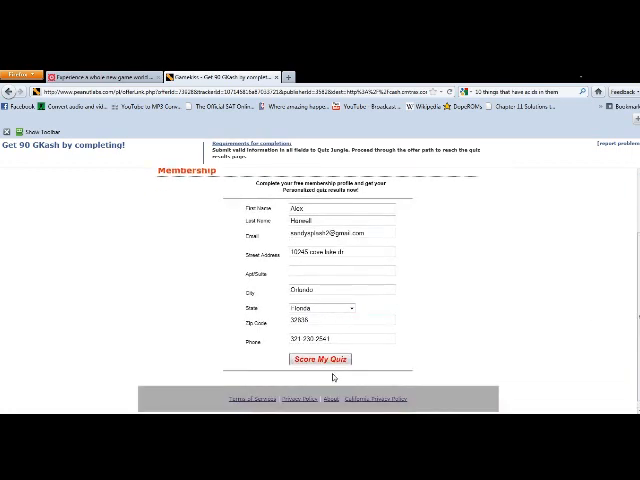
{"action": "left_click", "coordinate": [320, 358]}
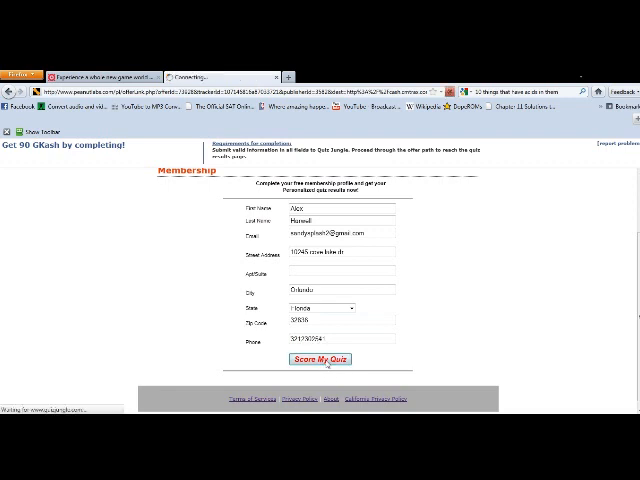
- Confirm the submission and view My GKash balance and add/use history under My Account
{"action": "left_click", "coordinate": [320, 360]}
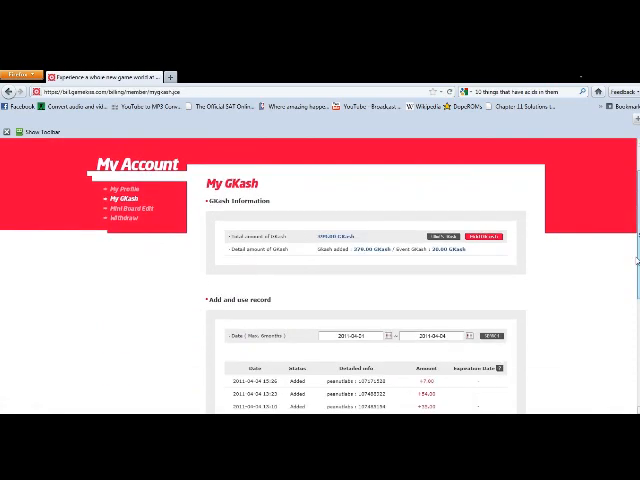
{"action": "scroll", "scroll_direction": "down", "scroll_amount": 3}
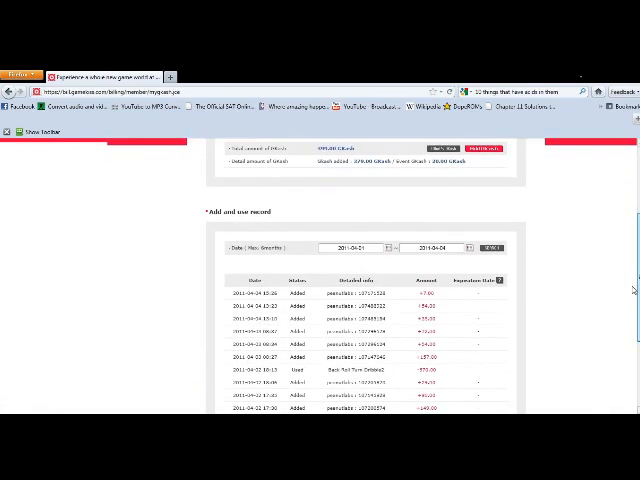
{"action": "scroll", "scroll_direction": "up", "scroll_amount": 3}
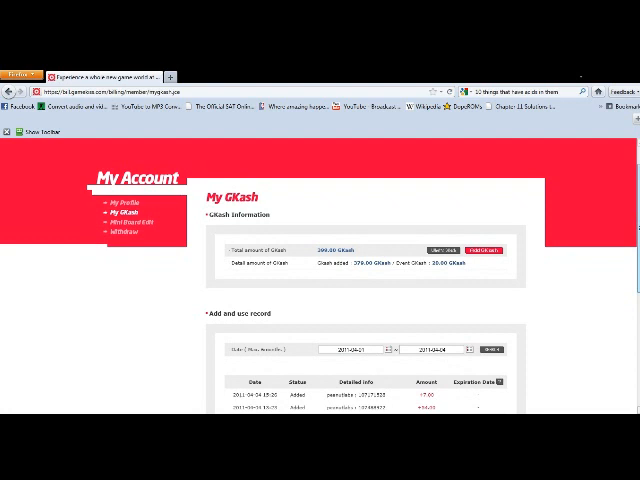
{"action": "scroll", "scroll_direction": "down", "scroll_amount": 3}
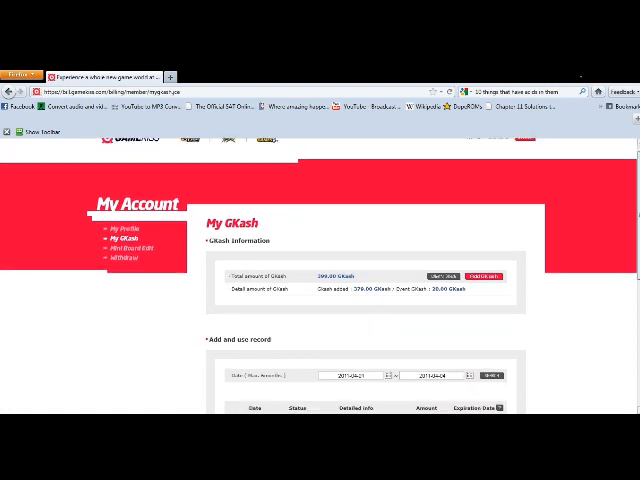
{"action": "scroll", "scroll_direction": "down", "scroll_amount": 3}
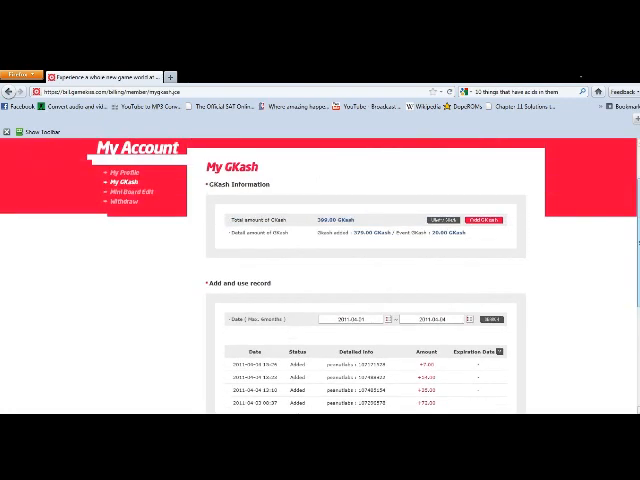
{"action": "scroll", "scroll_direction": "down", "scroll_amount": 3}
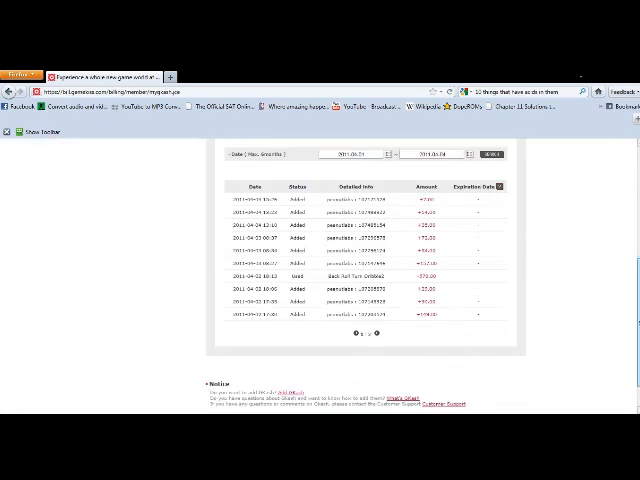
{"action": "scroll", "scroll_direction": "up", "scroll_amount": 3}
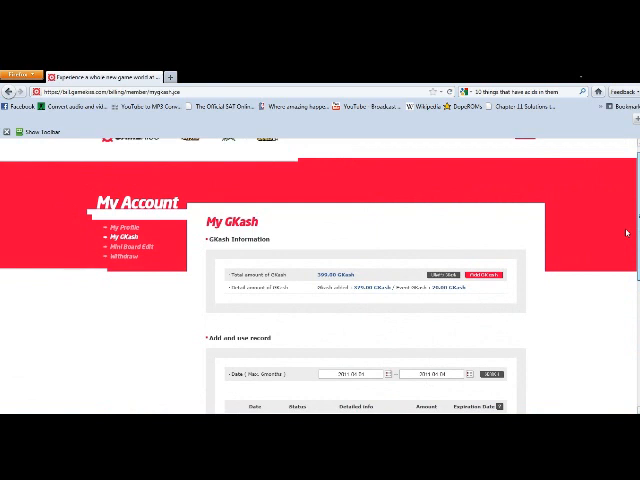